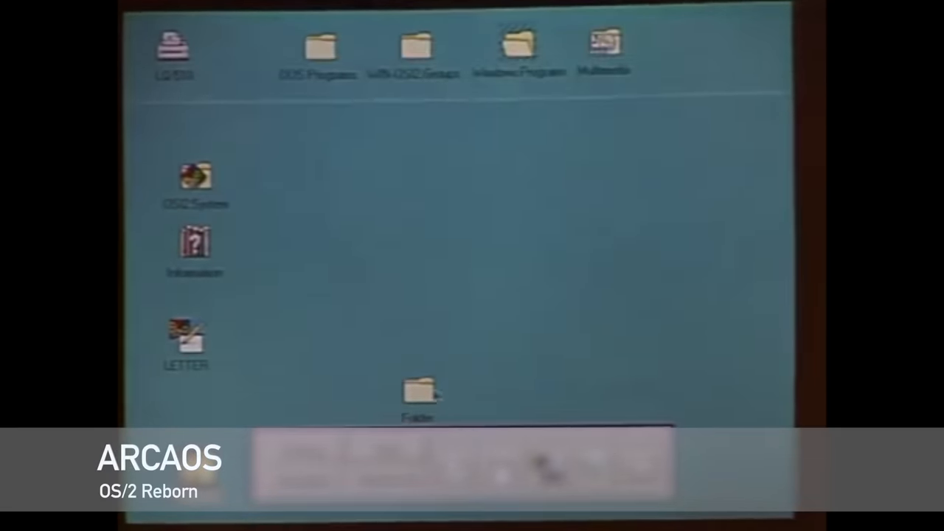
Open the desktop pop-up menu listing Shut down, Lockup now and System setup.
{"action": "double_click", "coordinate": [419, 391]}
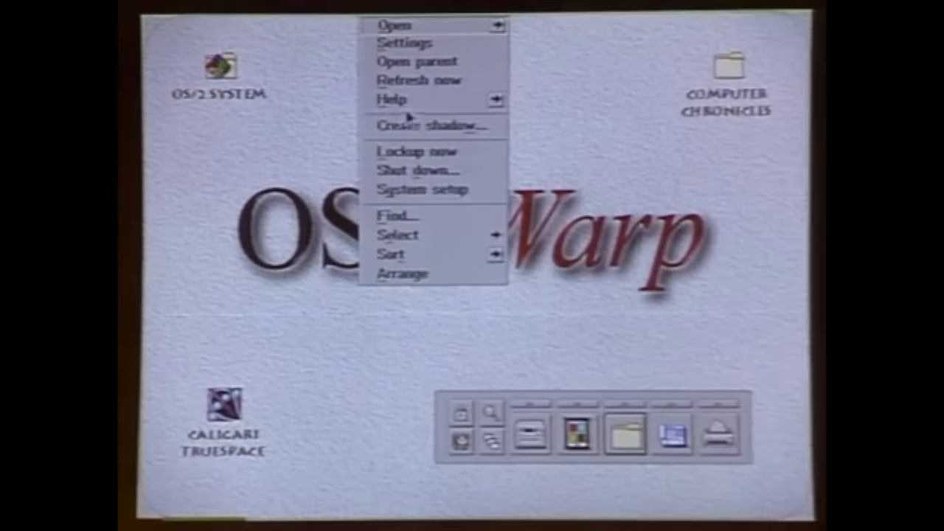
{"action": "mouse_move", "coordinate": [299, 143]}
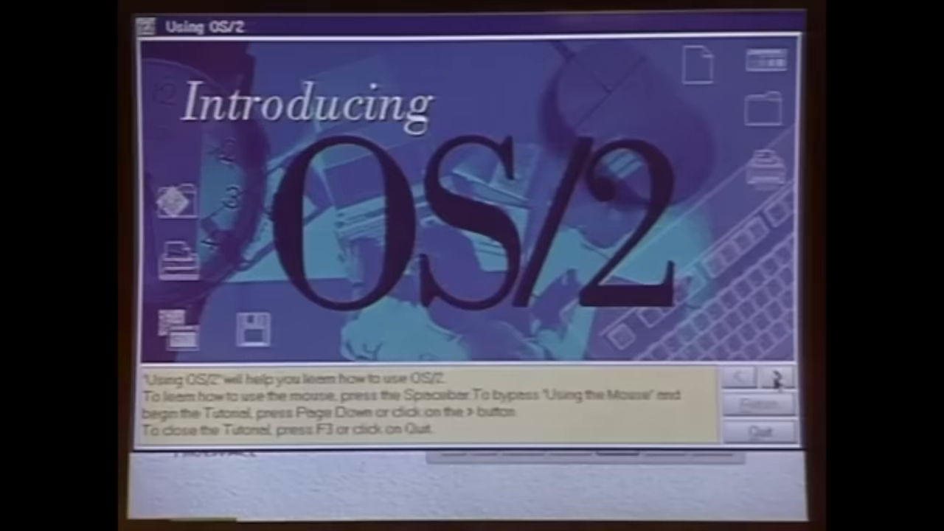
Advance past the Using OS/2 opening screen and jump to the Customizing section.
{"action": "left_click", "coordinate": [774, 377]}
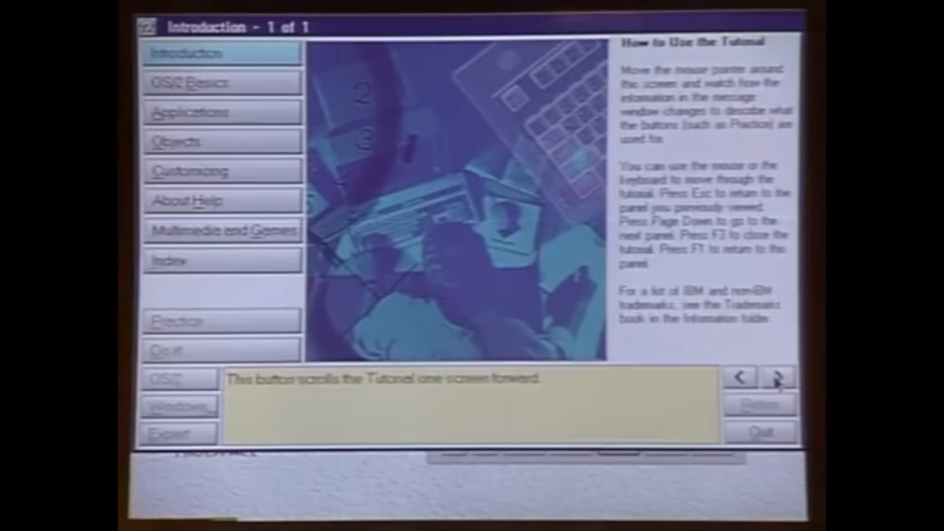
{"action": "mouse_move", "coordinate": [279, 171]}
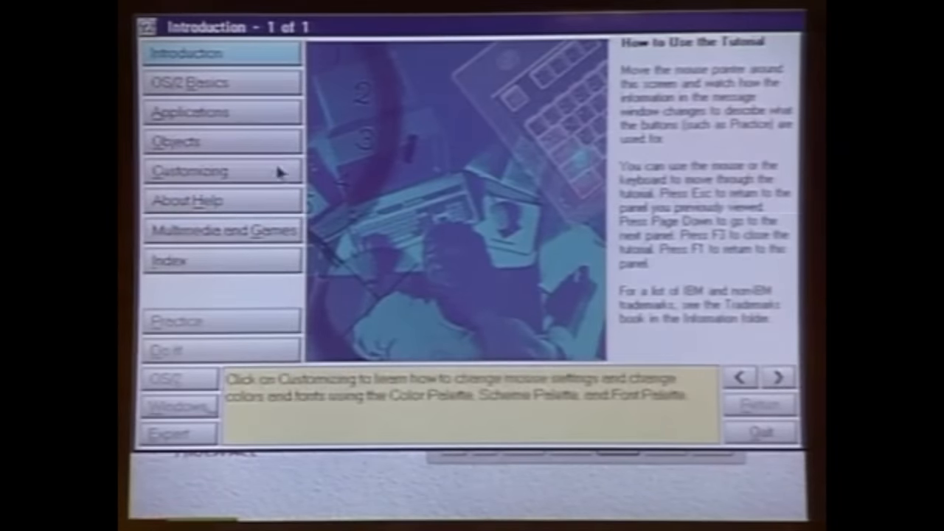
{"action": "left_click", "coordinate": [192, 171]}
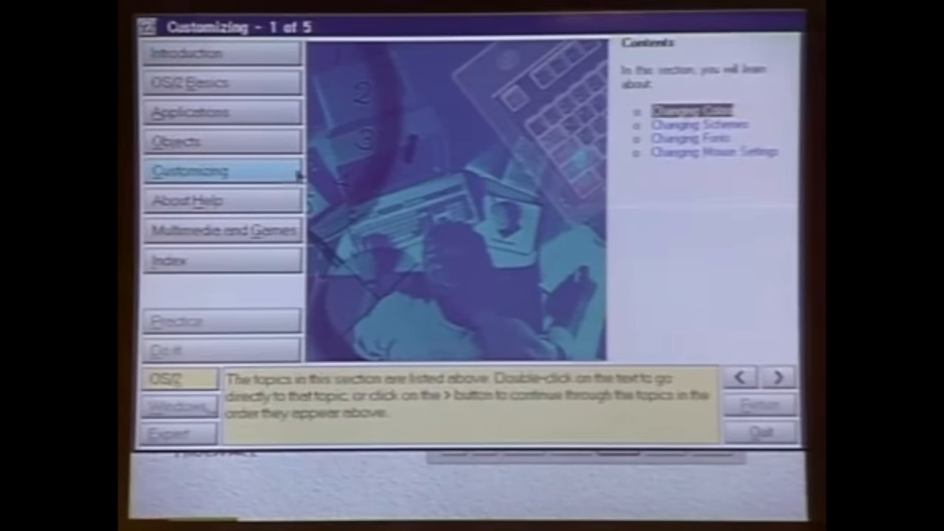